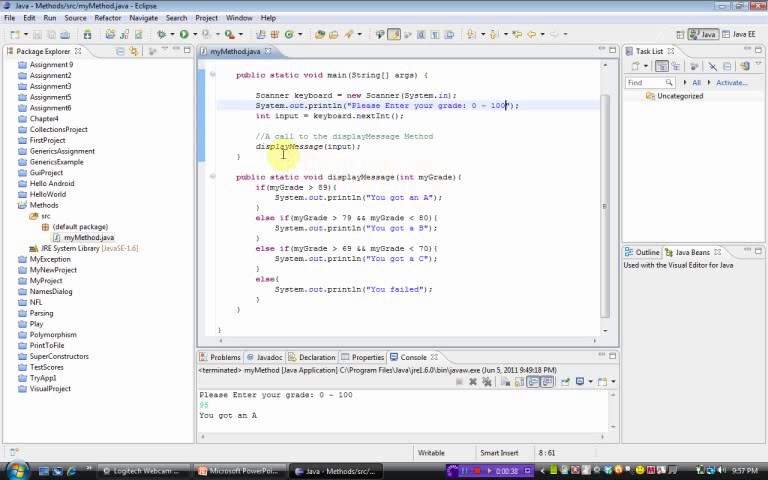
mouse_move(400, 136)
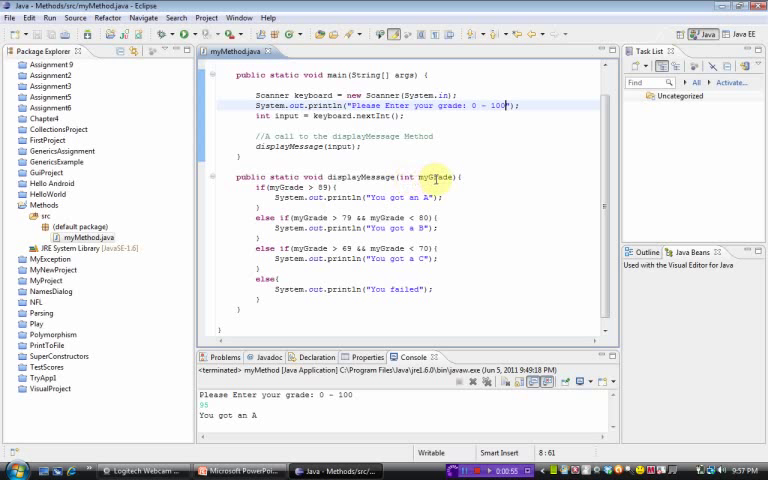
mouse_move(436, 176)
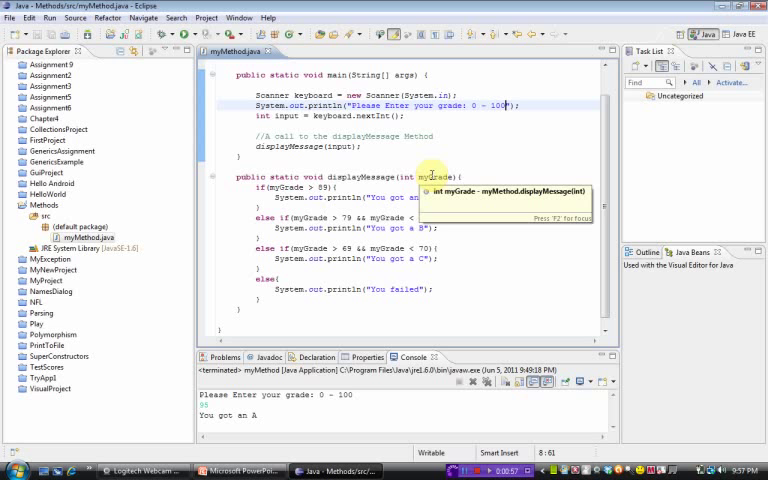
mouse_move(300, 122)
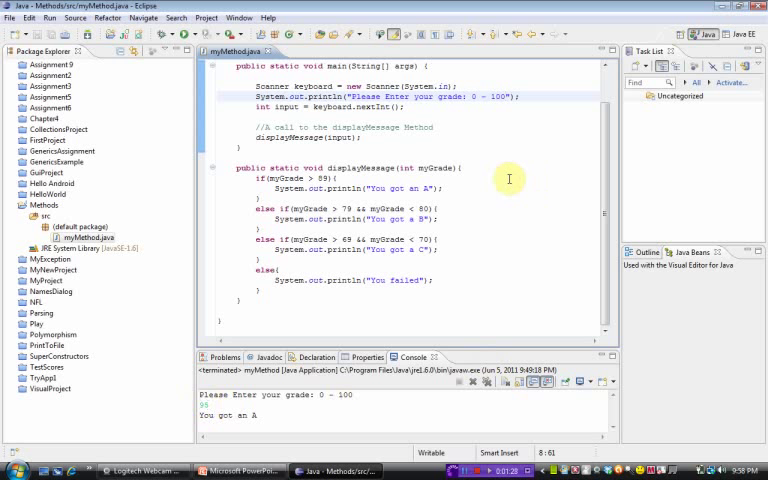
mouse_move(440, 166)
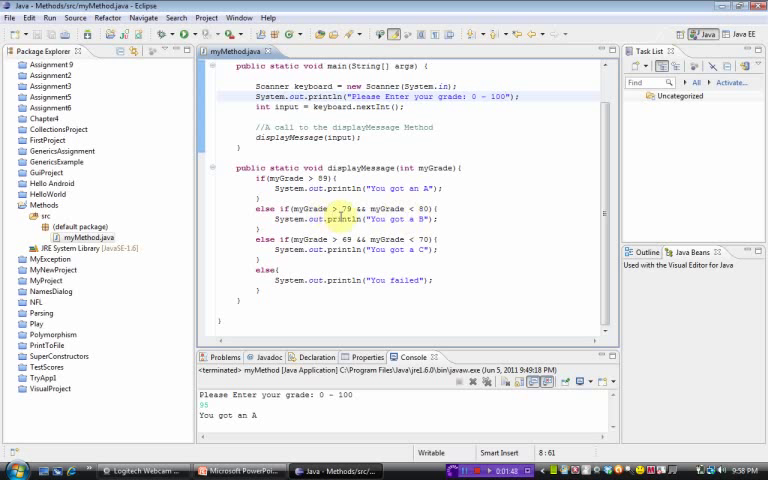
mouse_move(350, 220)
type("9")
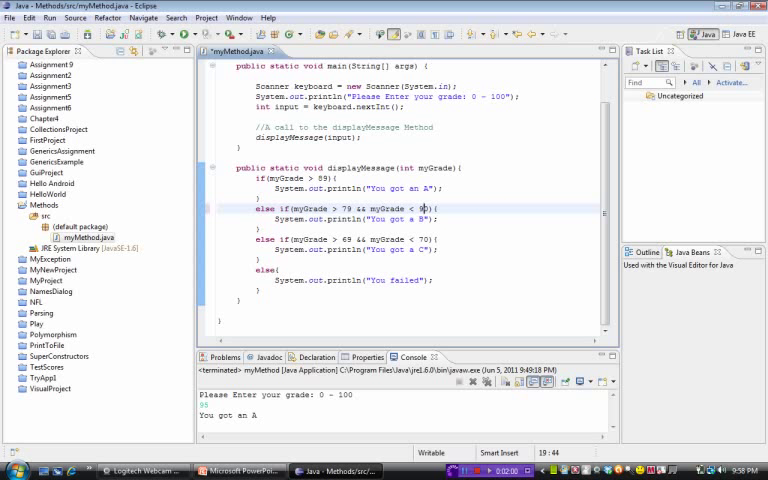
double_click(386, 240)
type("8")
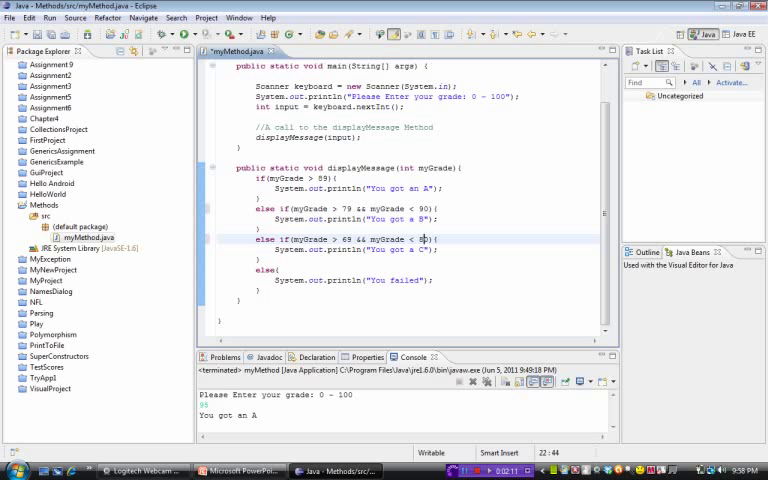
mouse_move(448, 250)
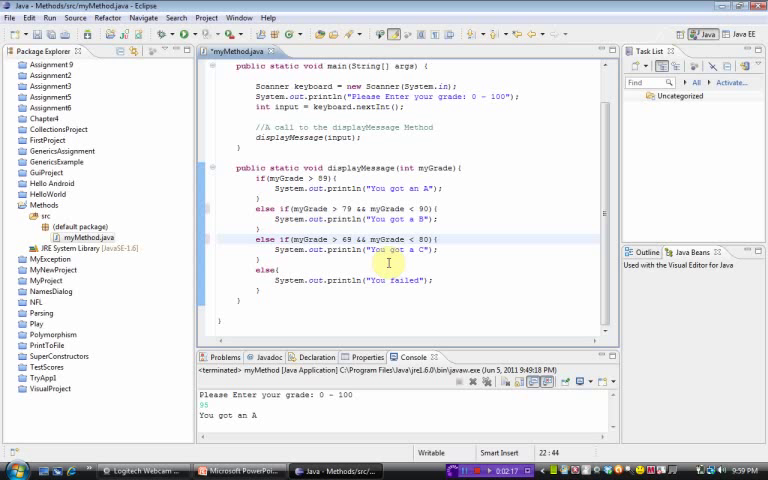
mouse_move(396, 288)
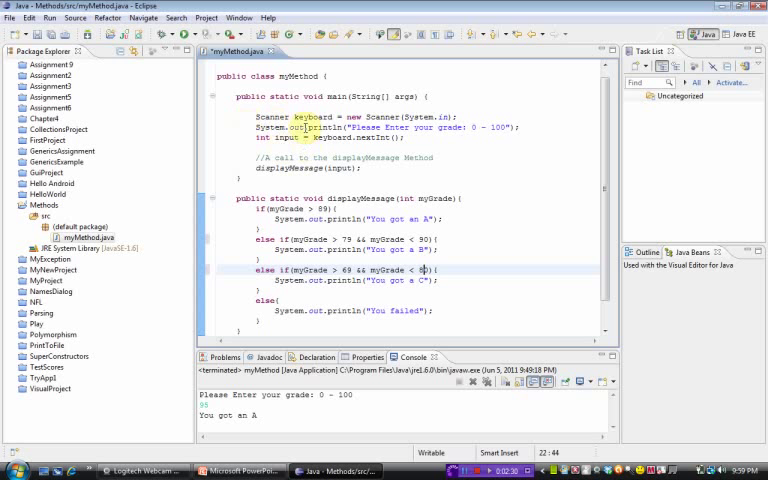
mouse_move(504, 98)
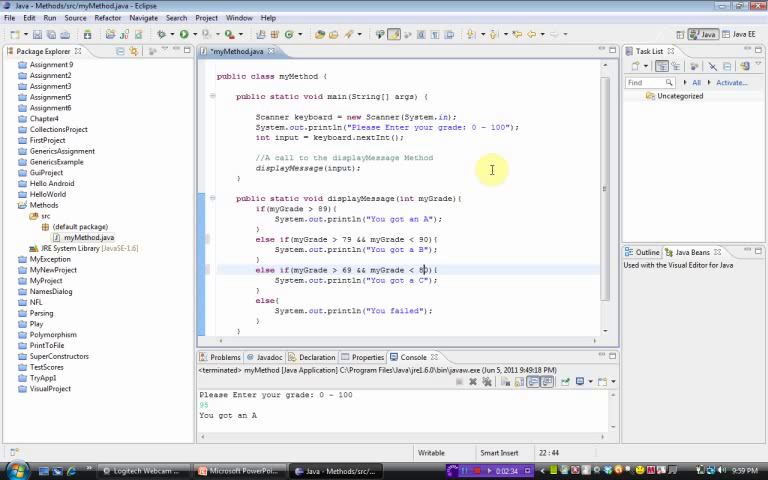
mouse_move(464, 218)
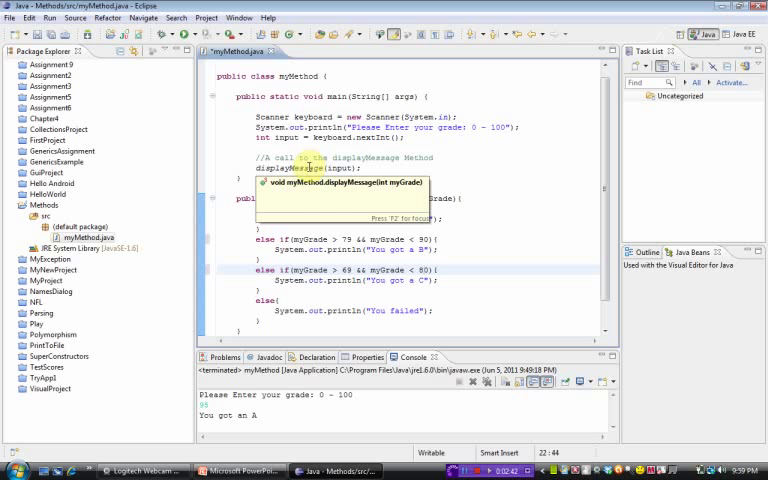
mouse_move(512, 170)
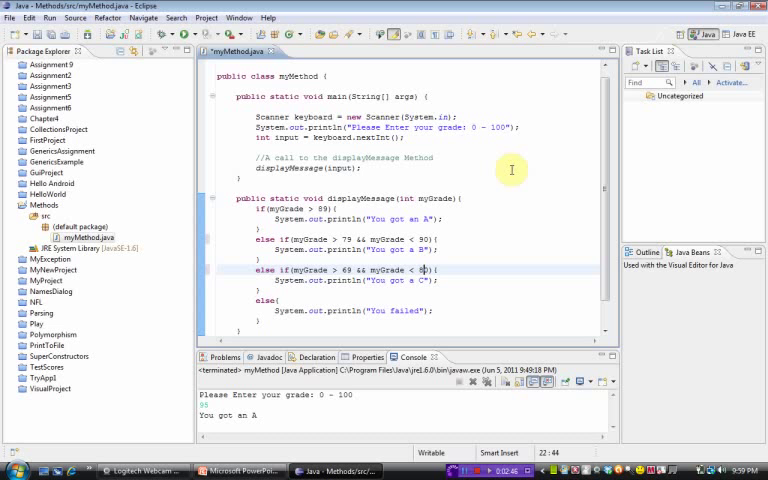
scroll("down", 3)
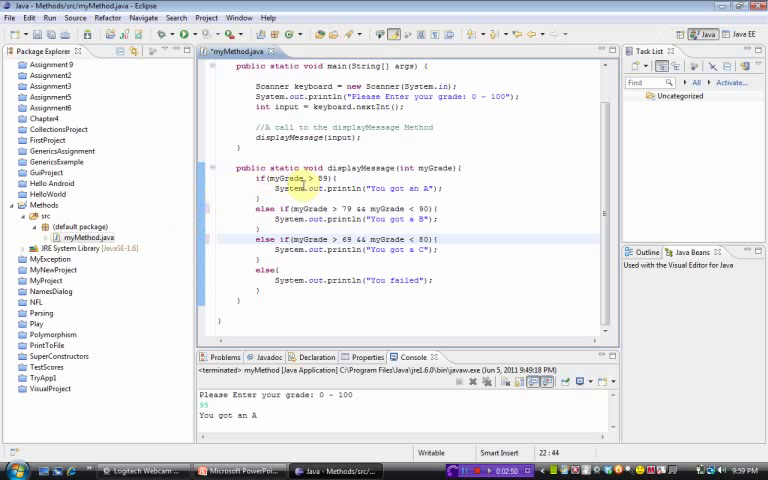
mouse_move(508, 192)
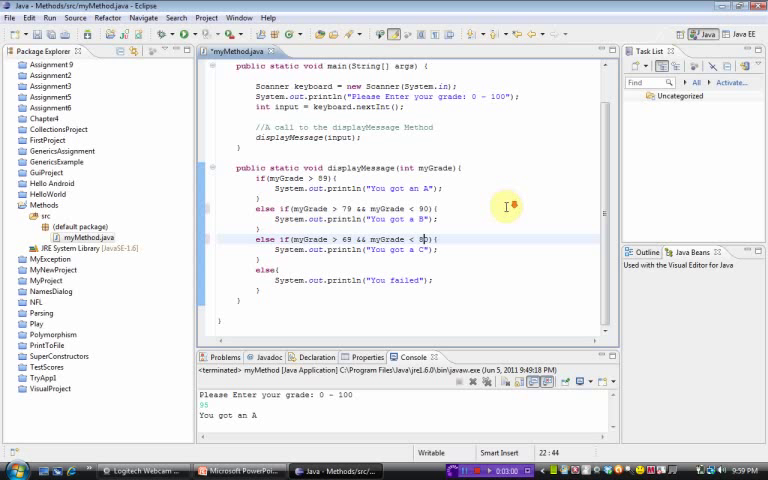
scroll("down", 3)
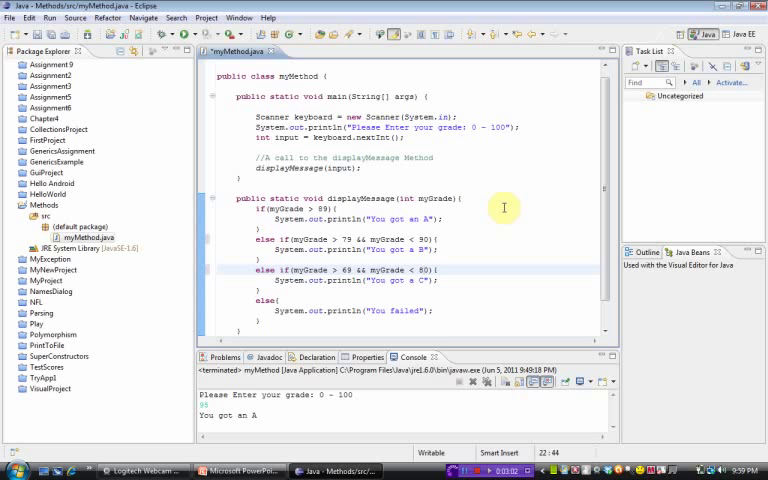